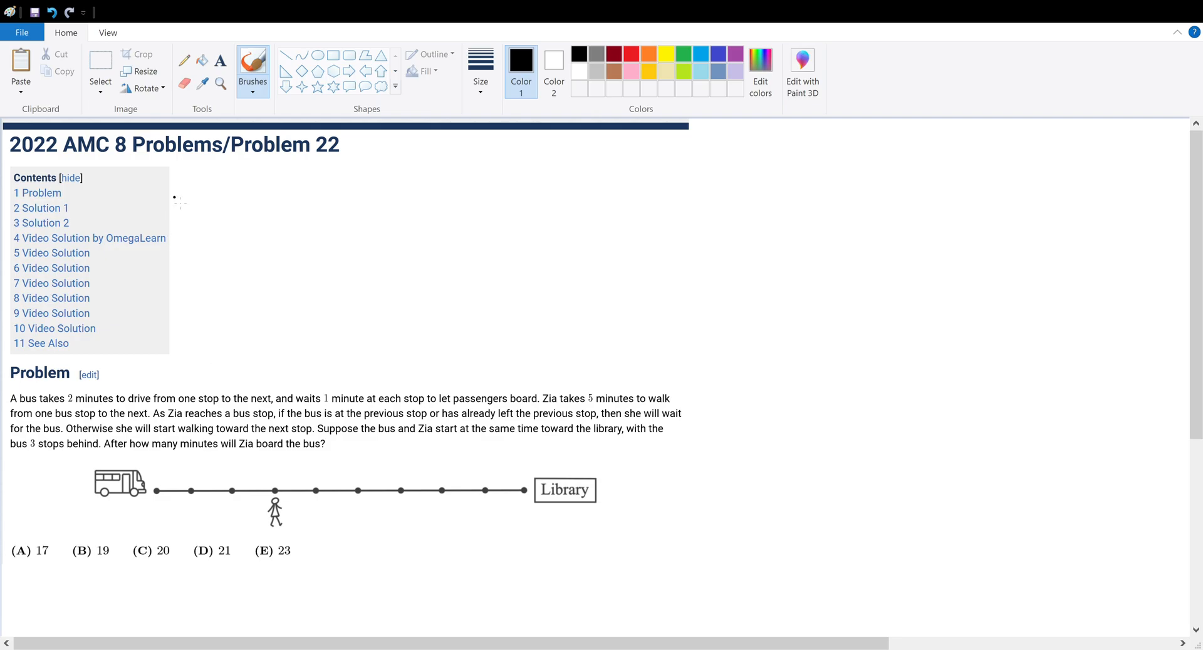
# Underline and circle the title, underline the bus text, and write black 2min, 1min and red 3min.
pyautogui.moveTo(69, 159); pyautogui.dragTo(361, 146)
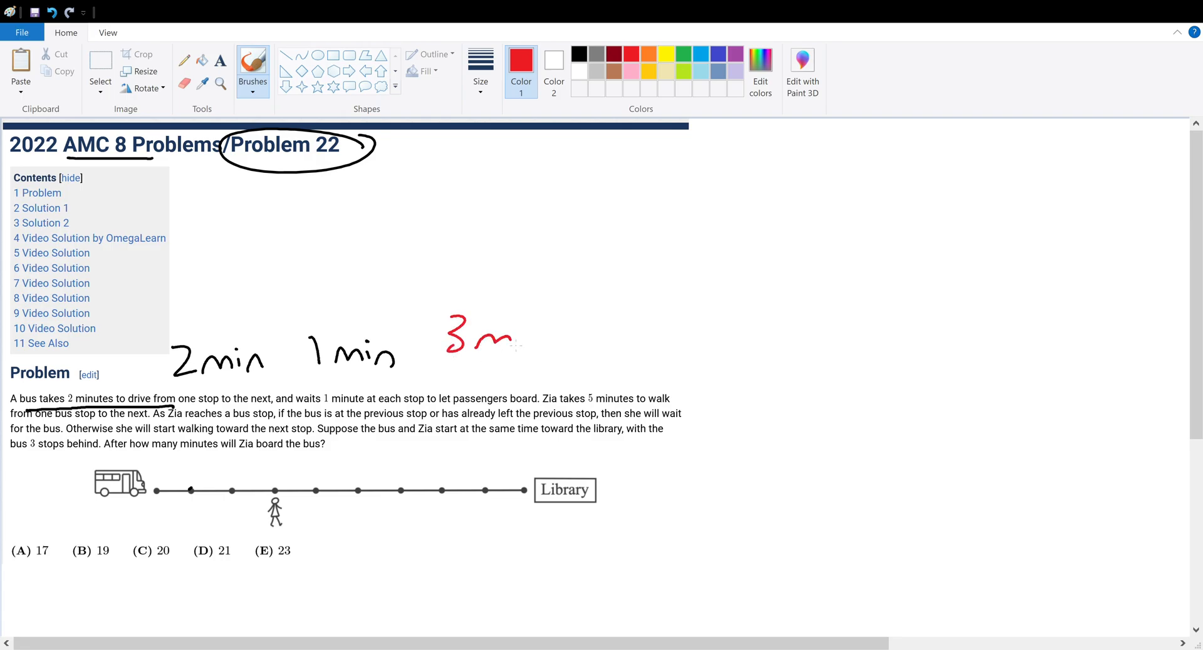
pyautogui.moveTo(522, 338); pyautogui.dragTo(548, 353)
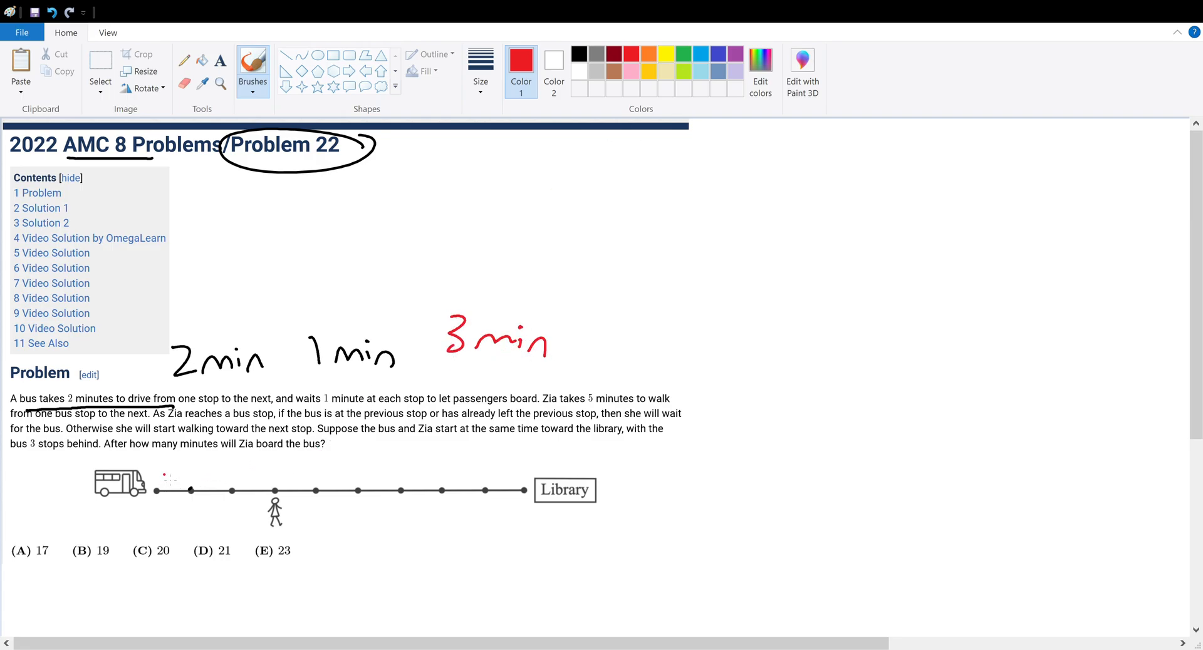
# Draw red 3-minute bus arrows between the stops, then switch the brush colour to green.
pyautogui.moveTo(157, 452); pyautogui.dragTo(227, 469)
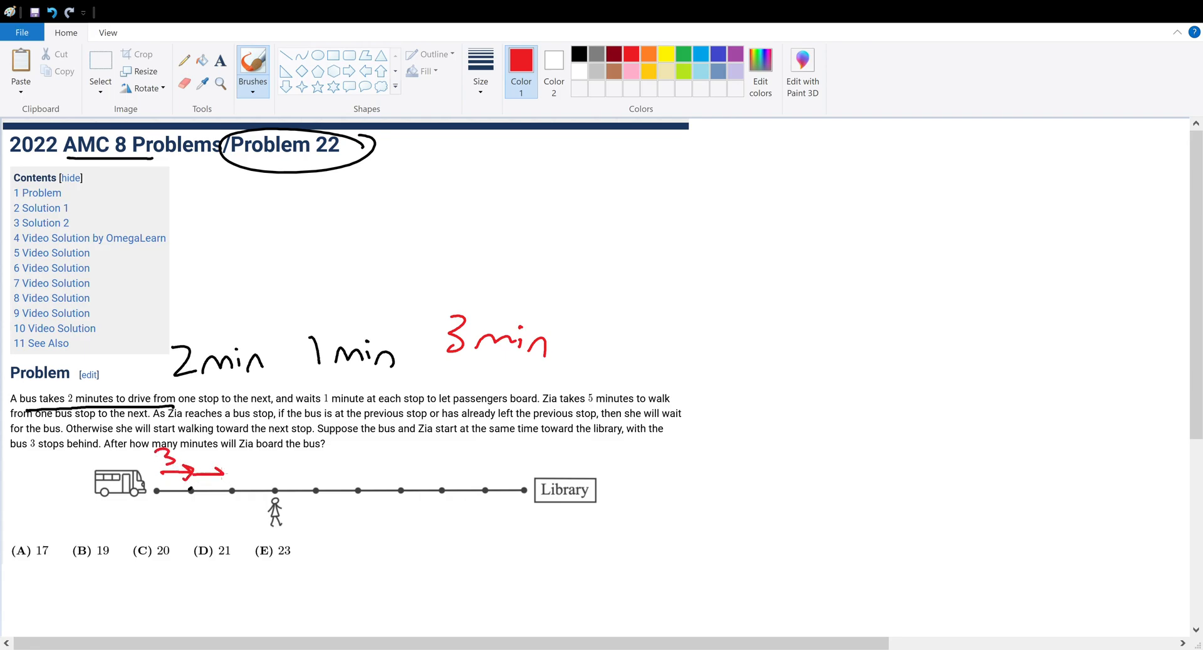
pyautogui.moveTo(222, 471); pyautogui.dragTo(295, 476)
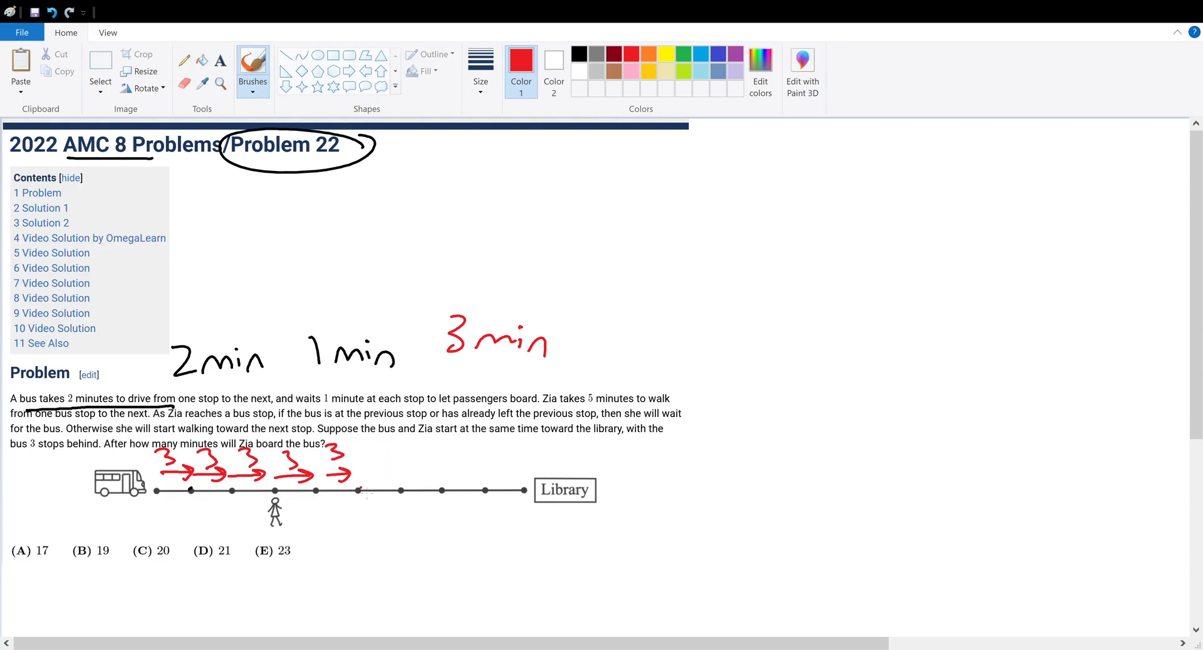
pyautogui.click(683, 54)
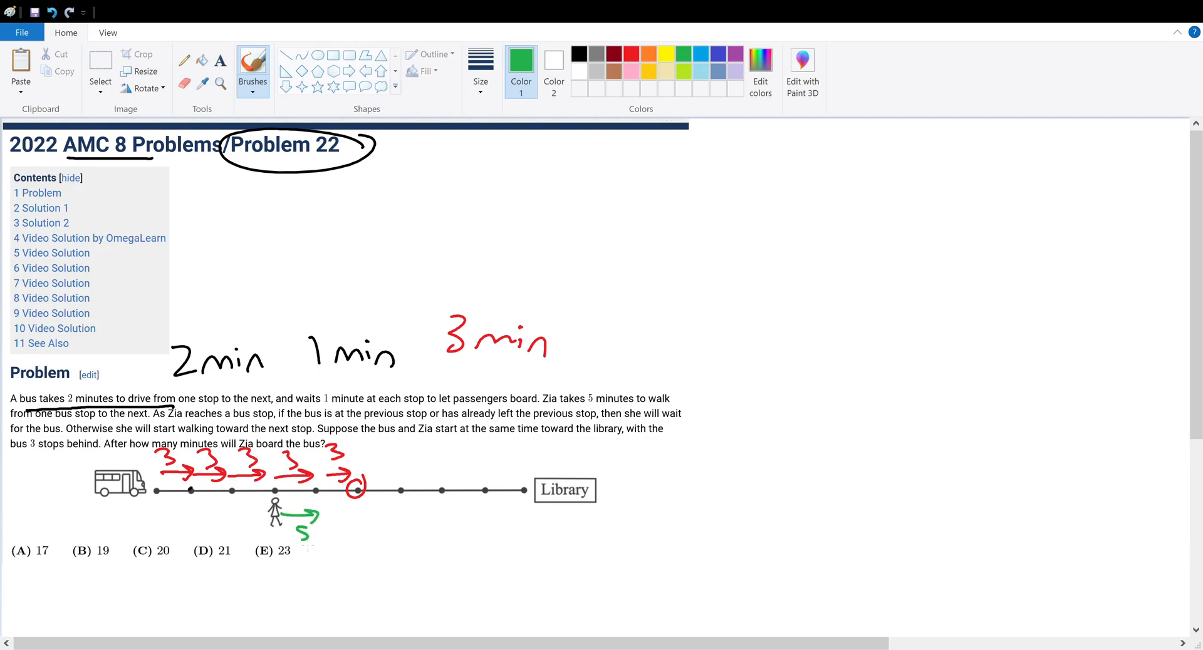
# Draw green 5-minute walking arrows from Zia's stop, circle the meeting stops, and write 15.
pyautogui.moveTo(284, 513); pyautogui.dragTo(406, 514)
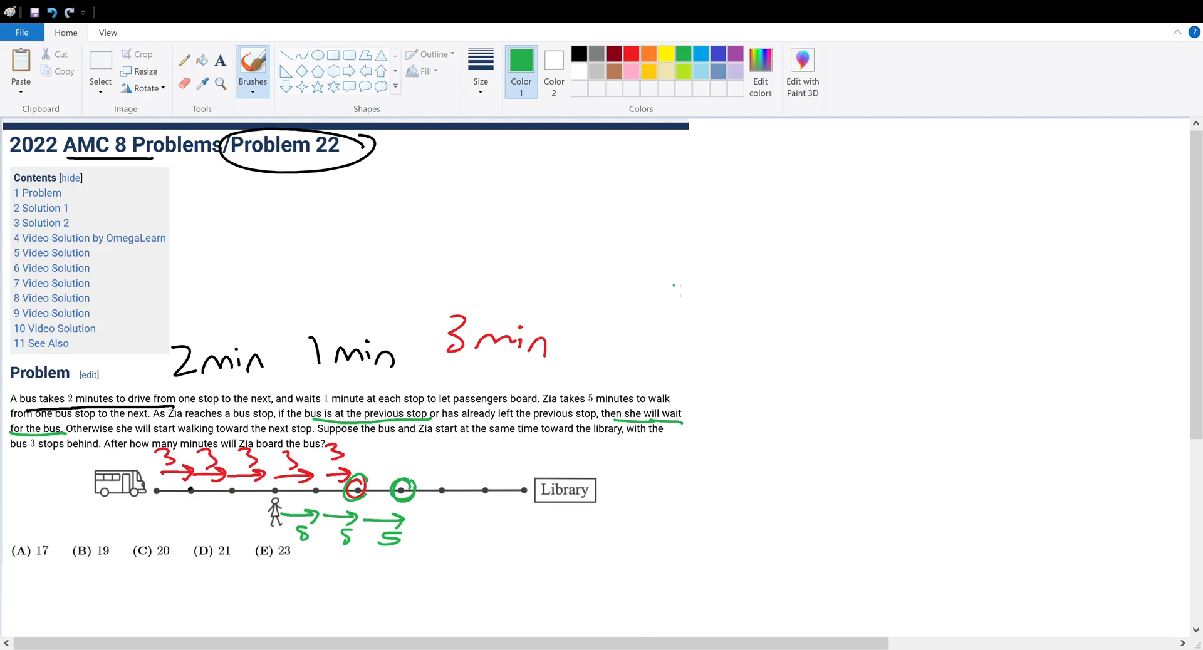
pyautogui.moveTo(679, 280); pyautogui.dragTo(729, 314)
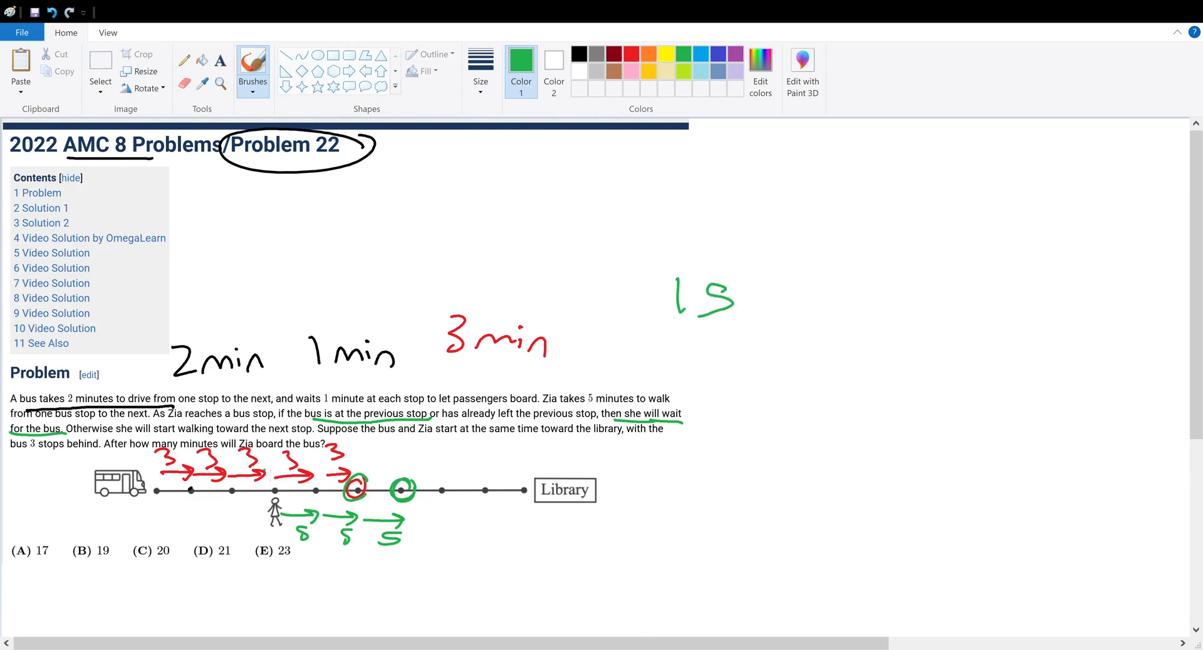